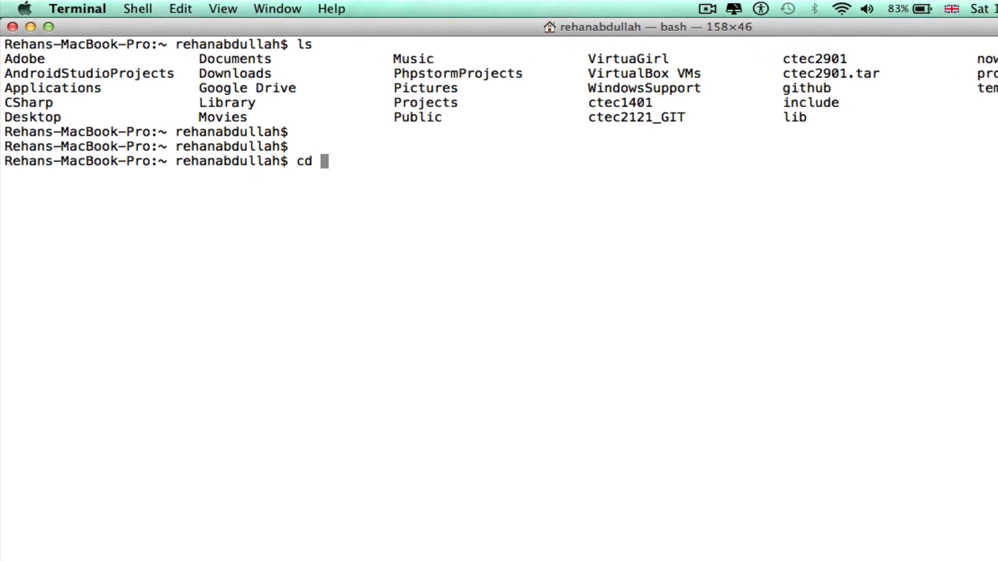
Move into Desktop/Terminal, make a 'program' folder, enter it and list its contents.
text(Desktop/)
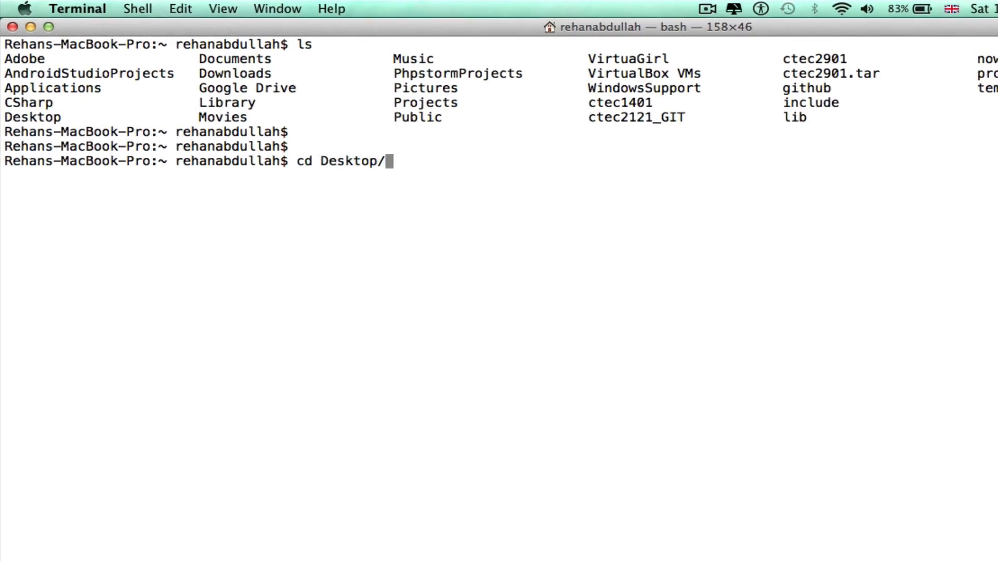
text(Terminal/)
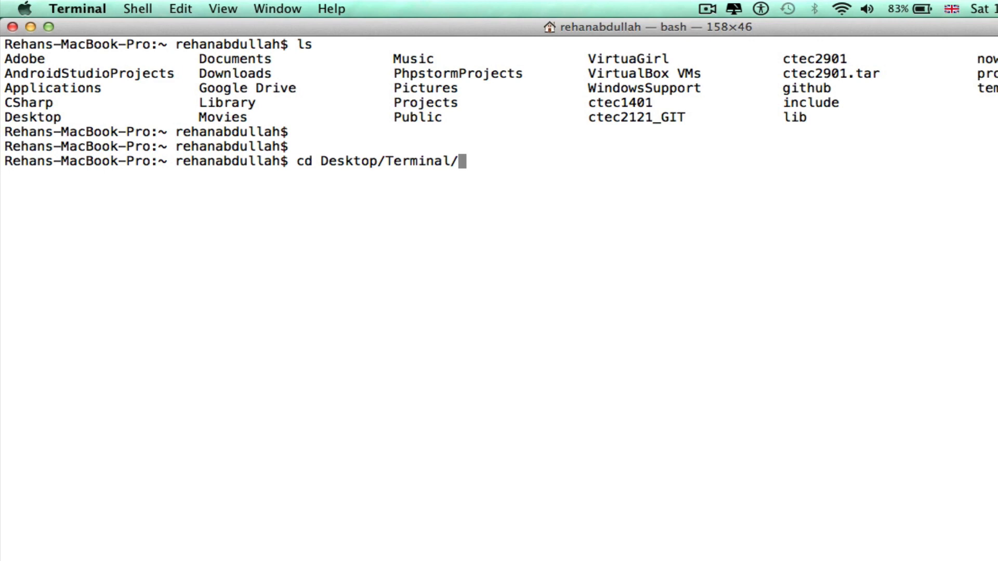
text(mkdie)
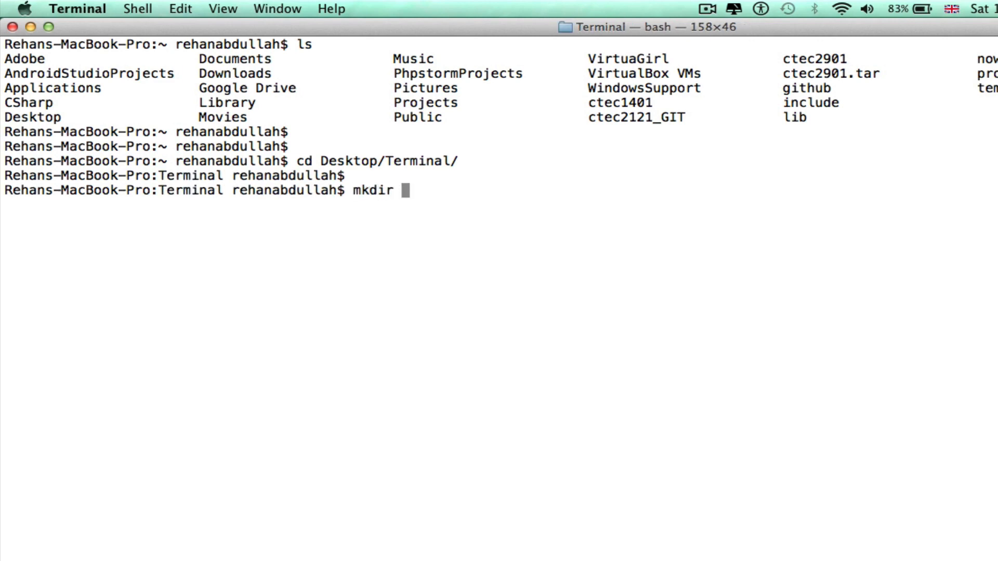
text(program)
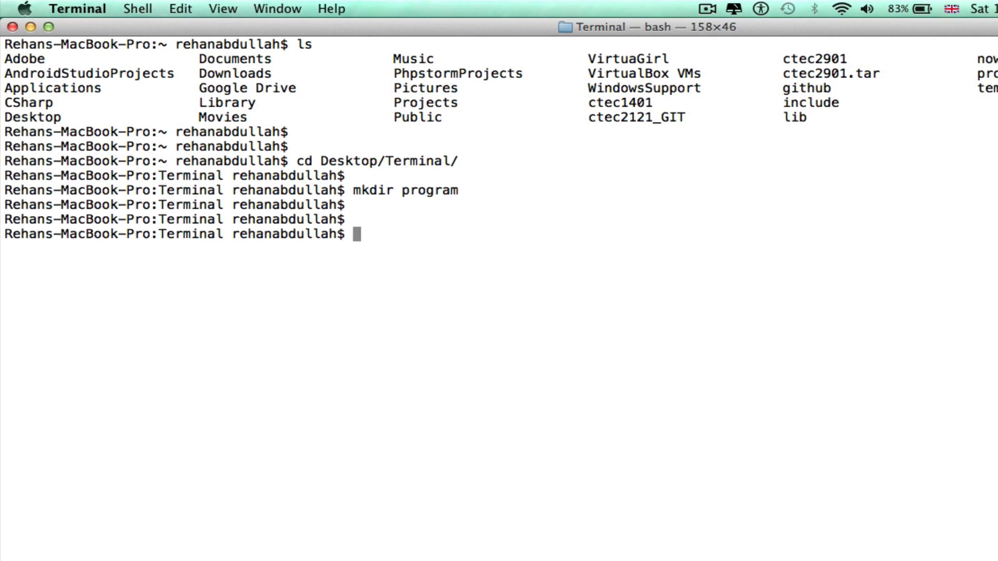
text(cd prog)
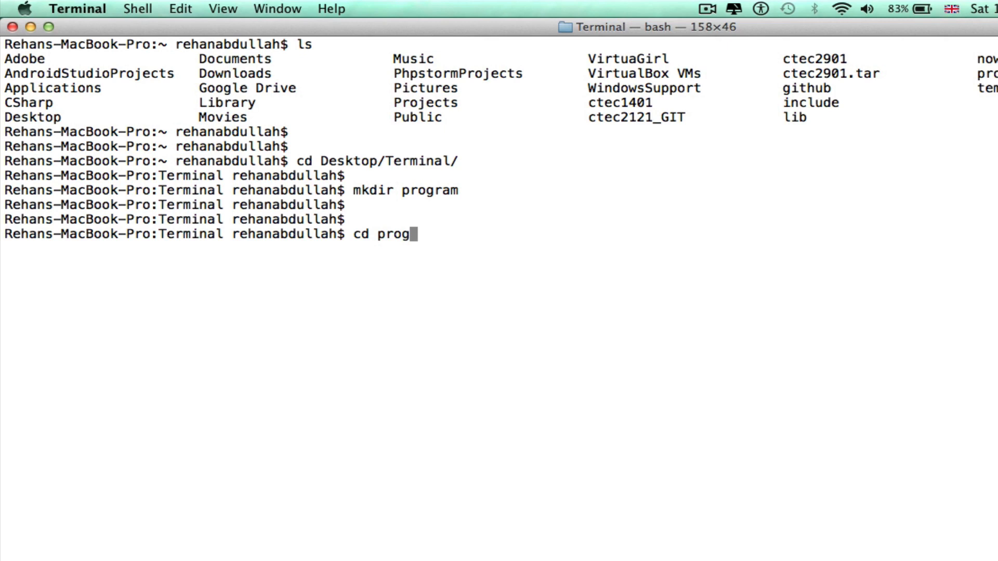
text(am/)
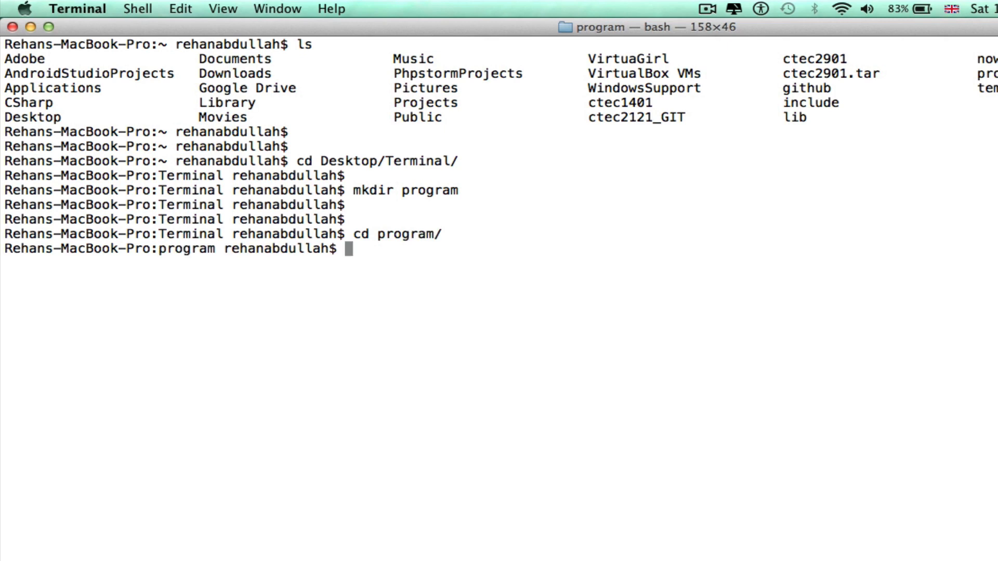
text(ls -l)
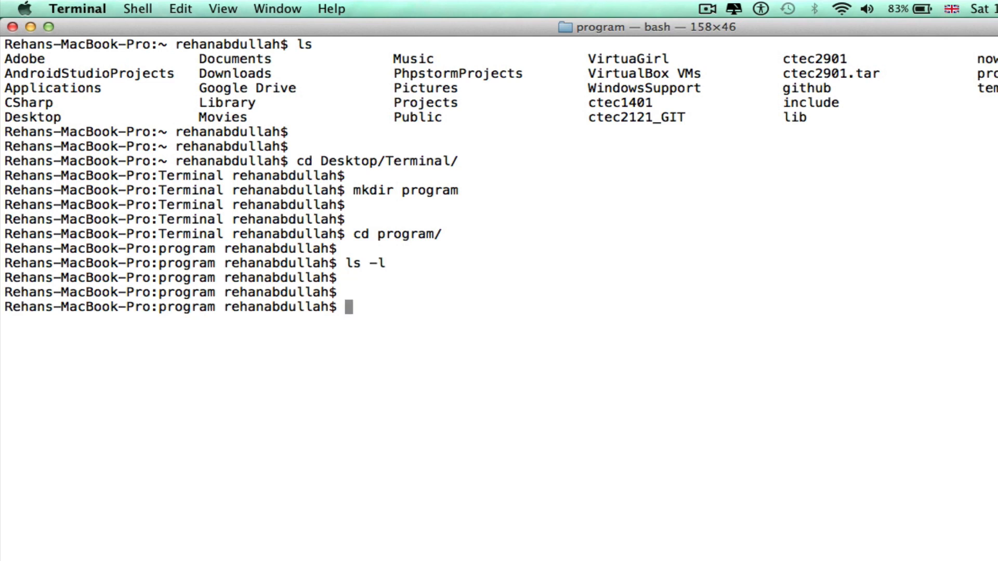
Create an empty prog1.c file with touch.
text(touch)
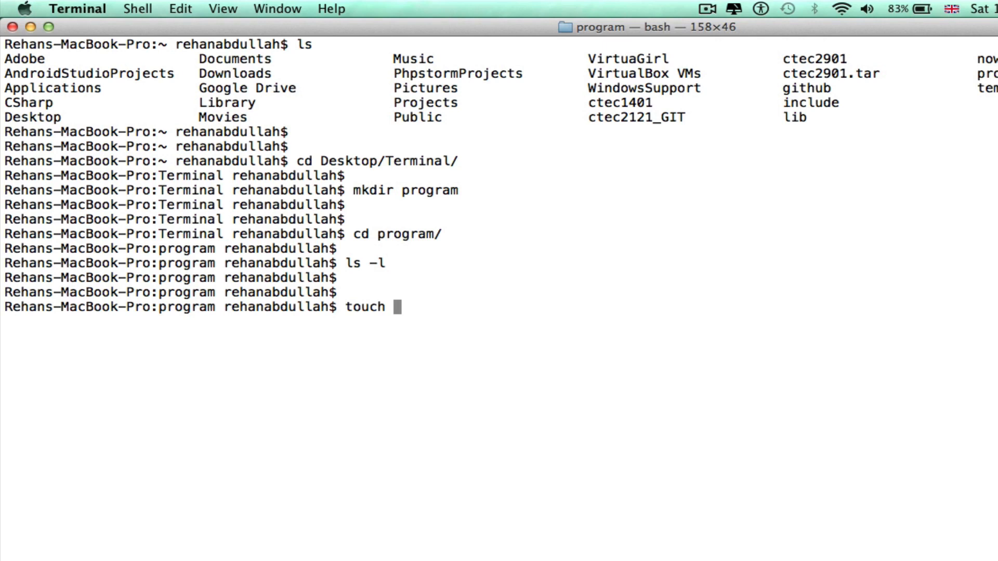
text(pr)
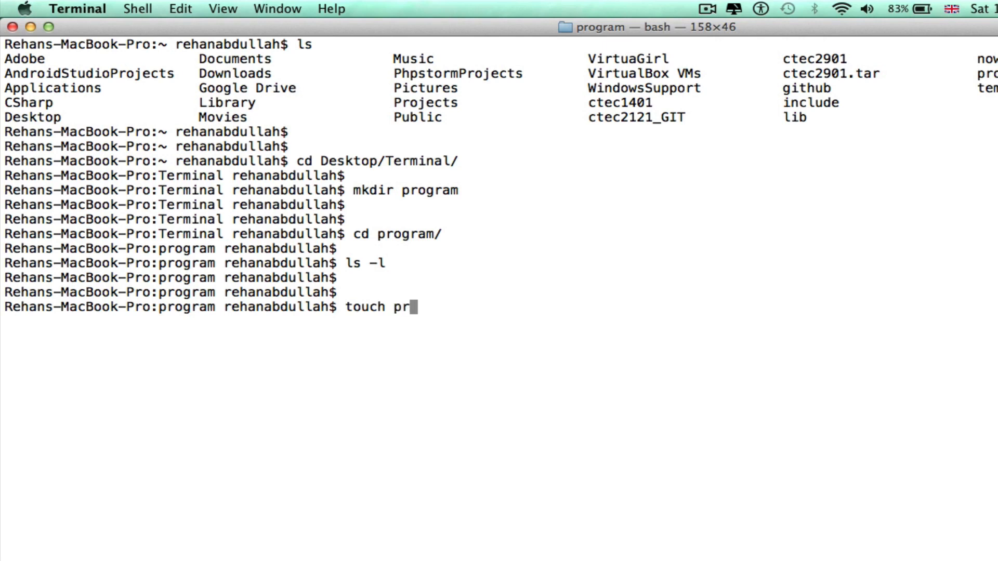
text(og)
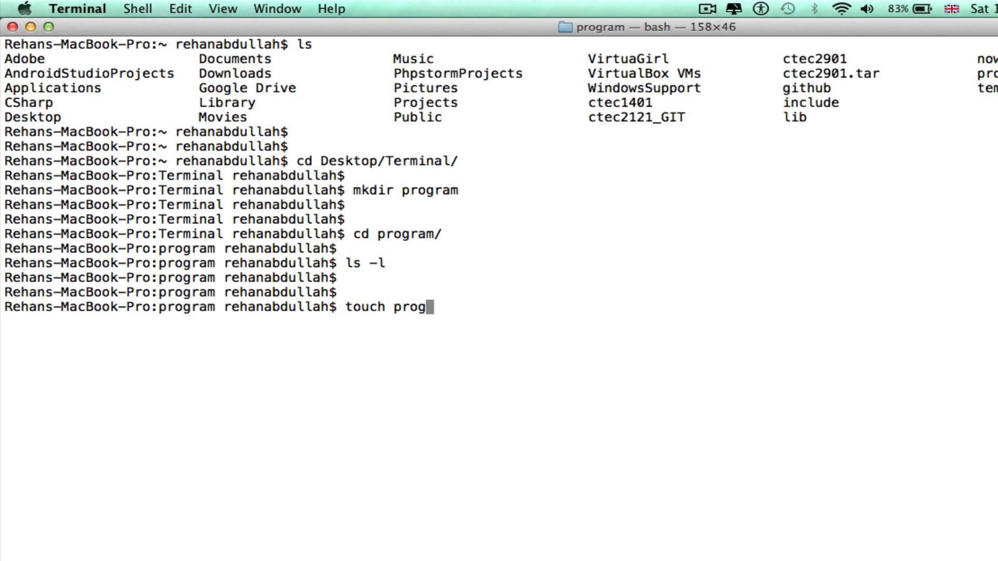
text(1.c)
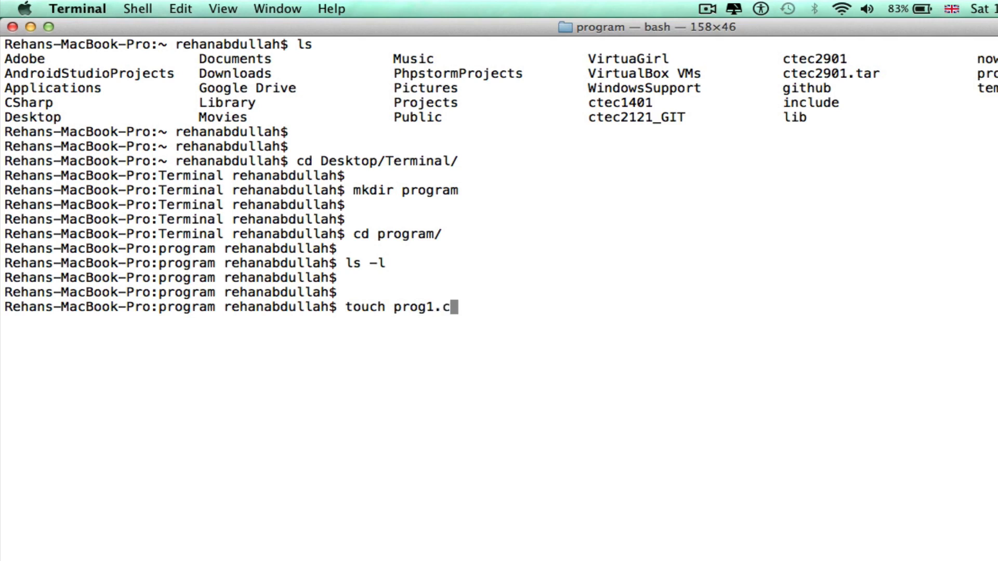
key(Return)
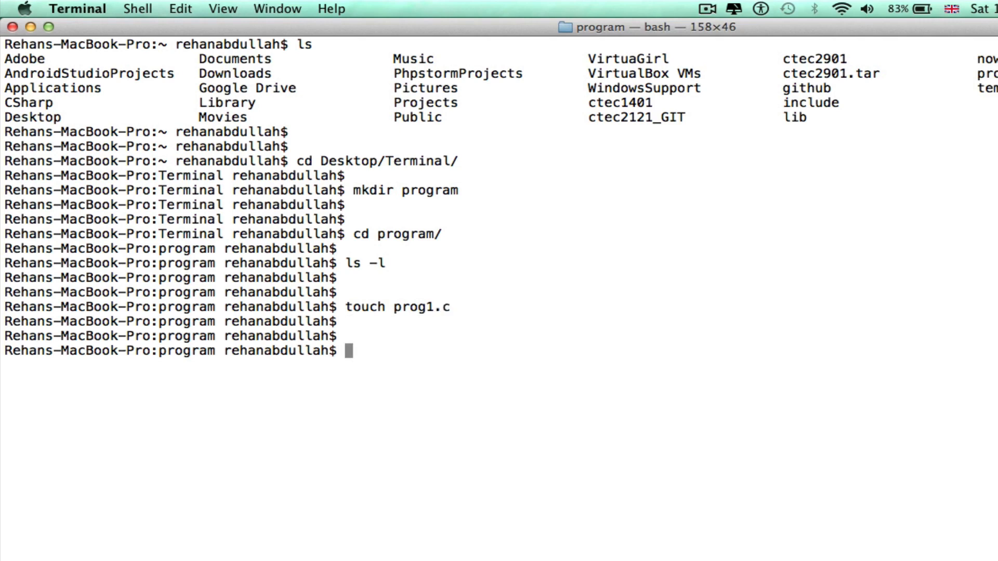
Open prog1.c in the nano editor.
text(nan)
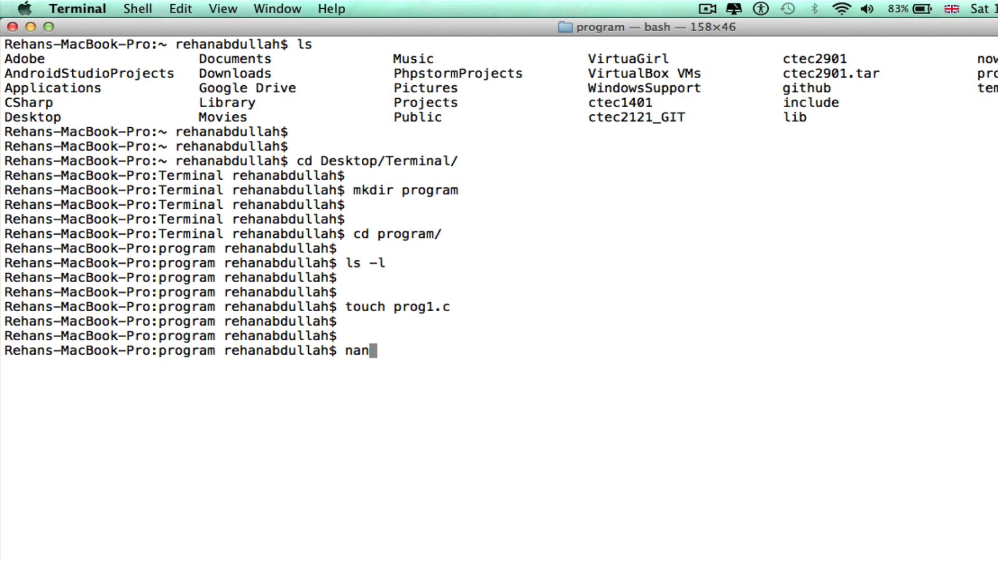
text(o prog1.c)
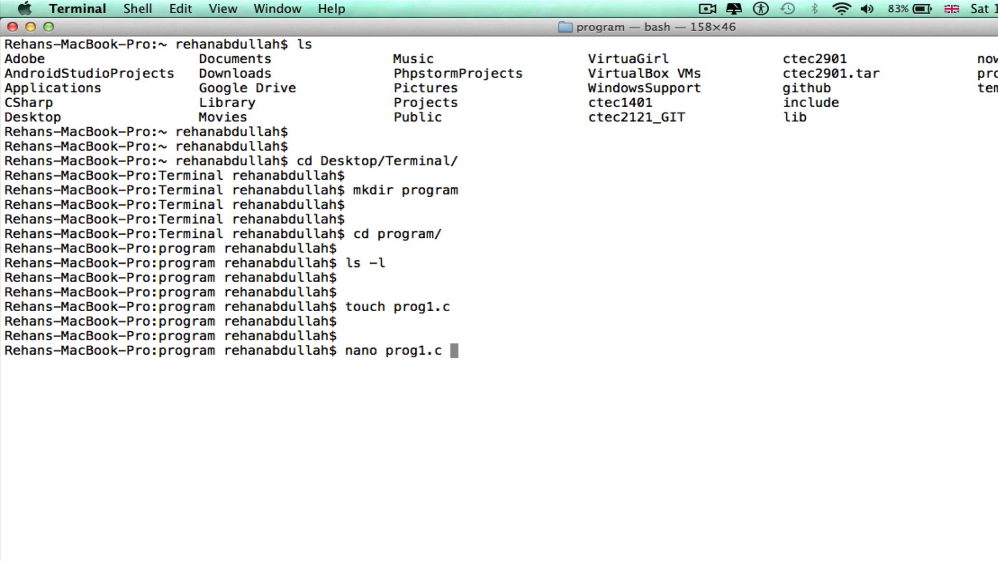
key(enter)
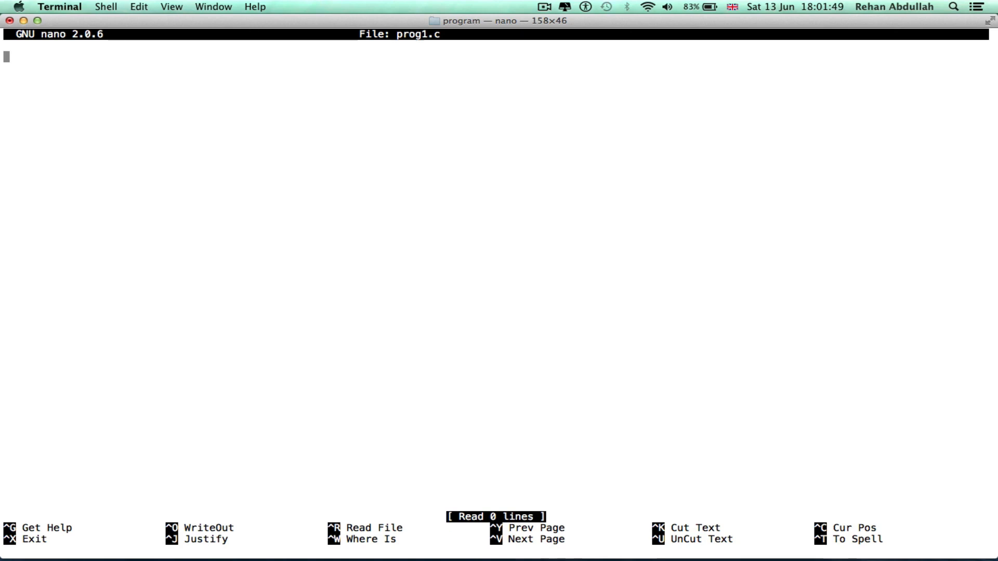
Write '#include <stdio.h>', 'int main()' and the opening brace in prog1.c.
text(#)
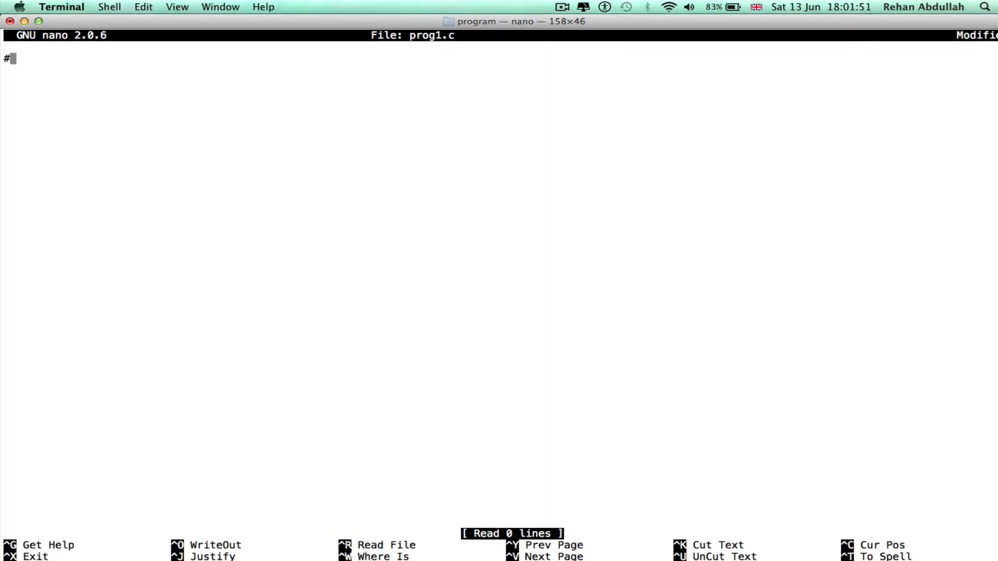
text(include <s)
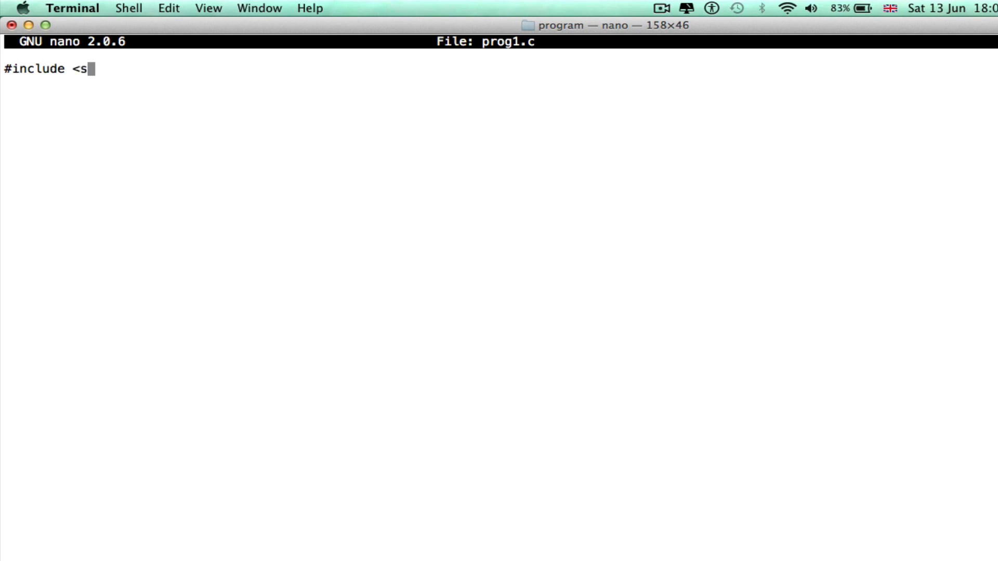
text(tdio.)
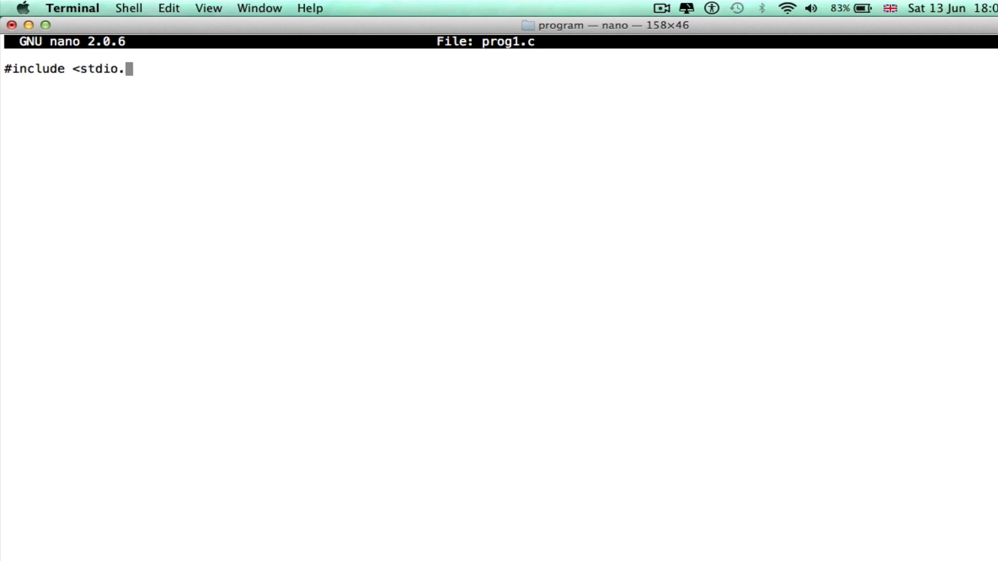
text(h)
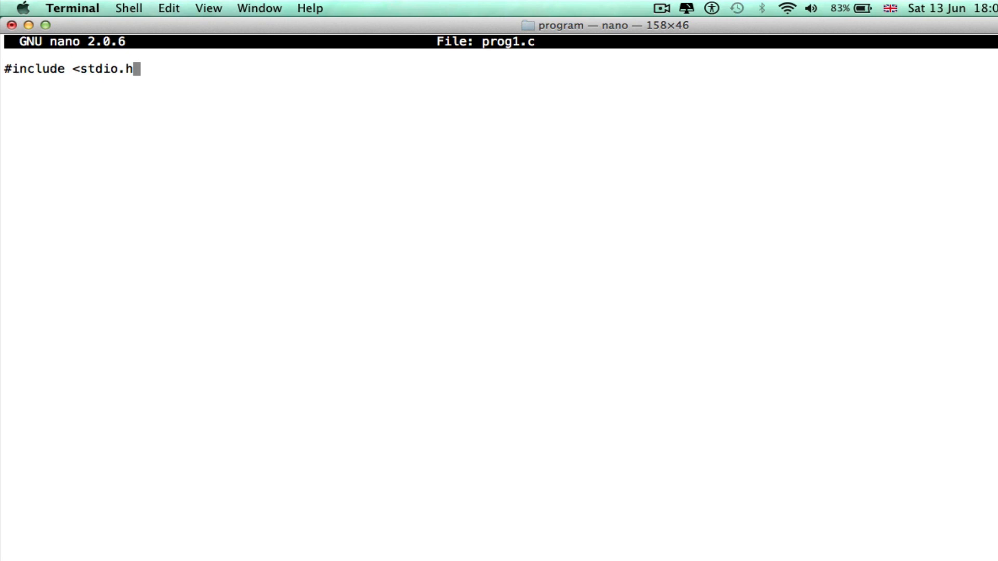
text(>)
click(499, 96)
text(int main)
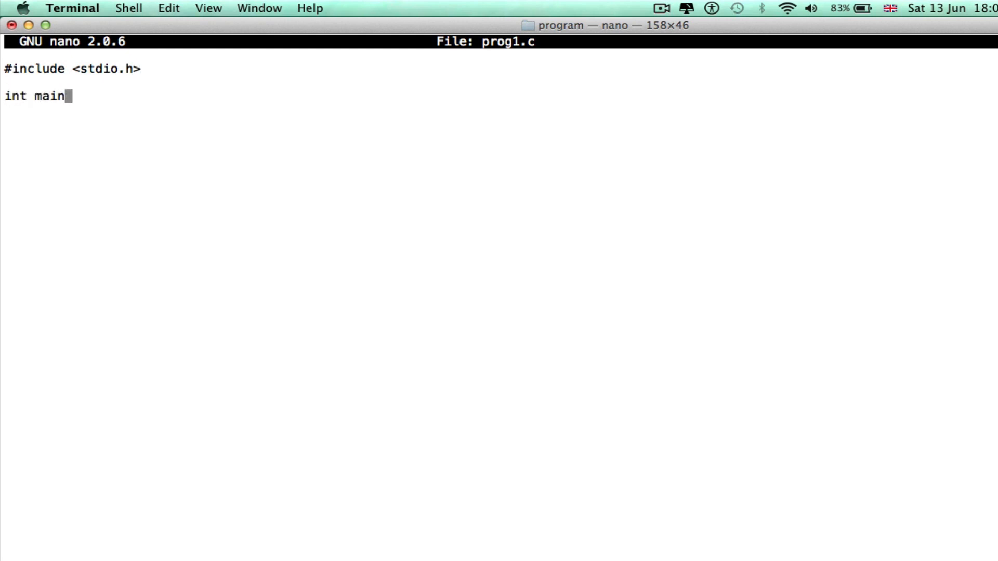
text(())
text({)
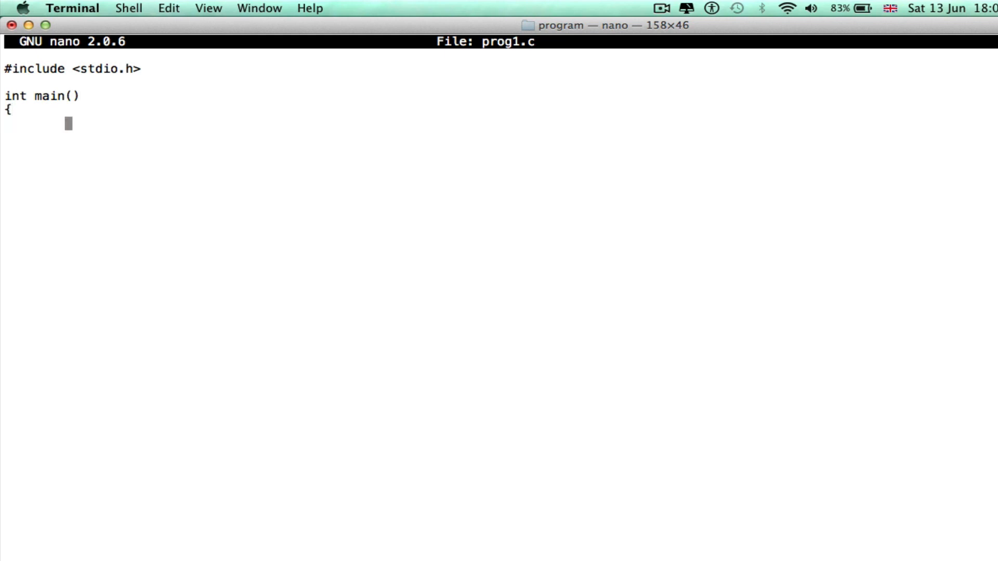
Add a printf line printing 'Programming in C' with a newline.
text(print)
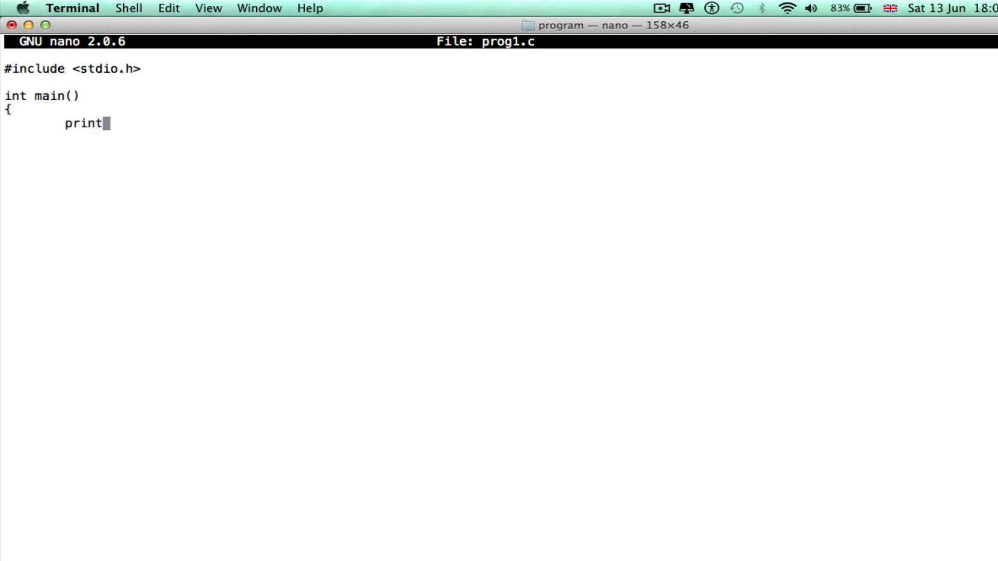
text(f())
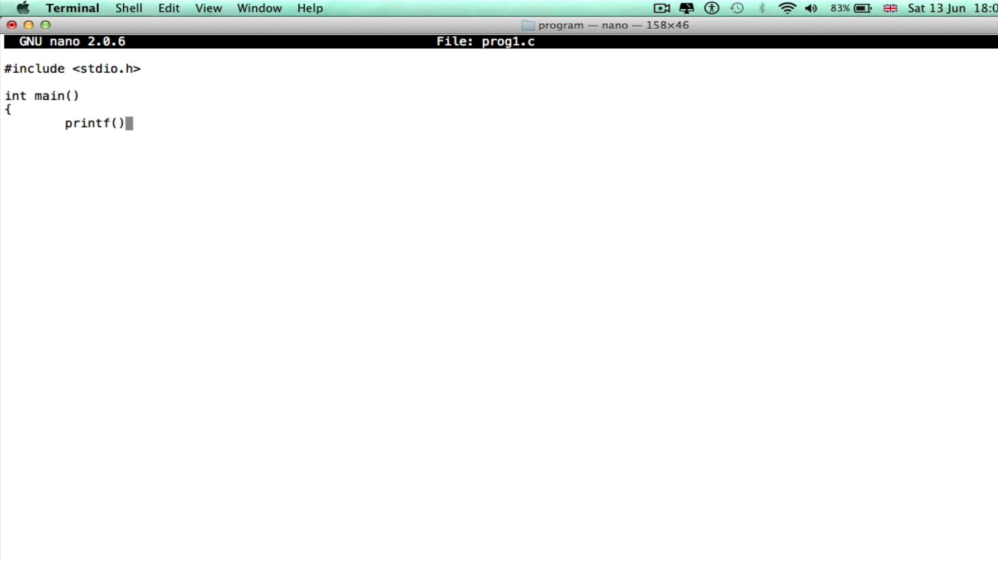
text("";)
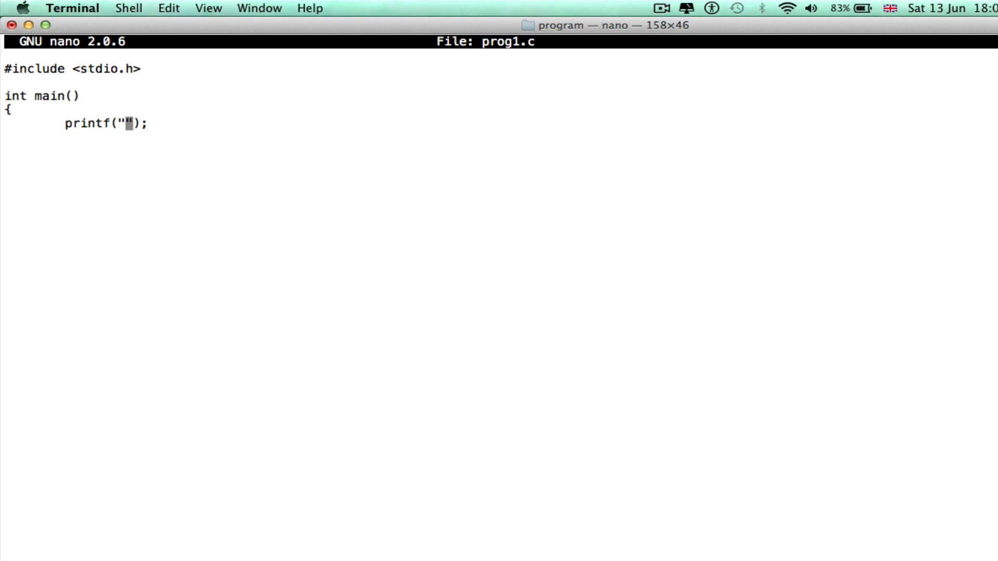
text(Programmi)
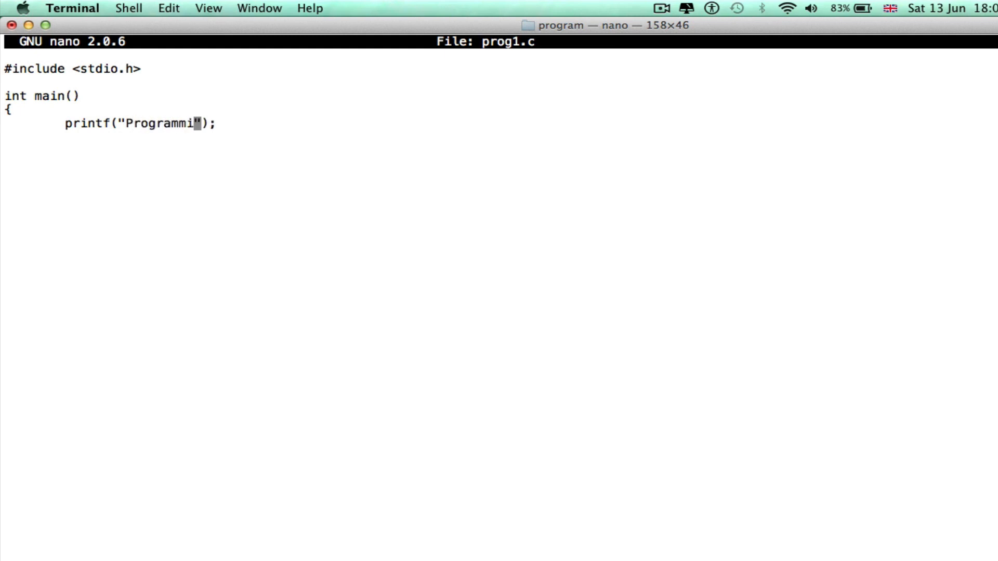
text(ng in C \n)
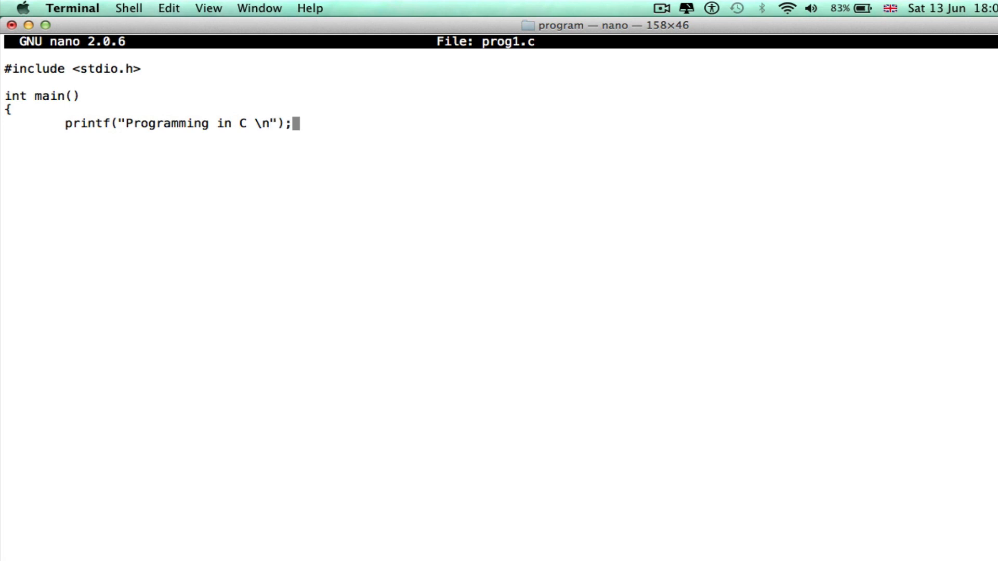
Add 'return 0;' and the closing brace of main.
text(re)
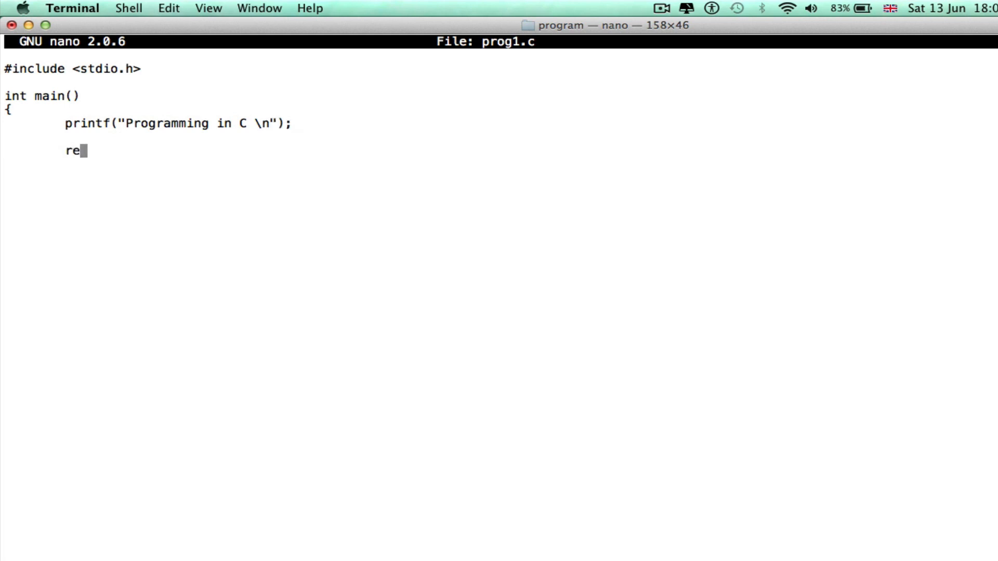
text(turn 0)
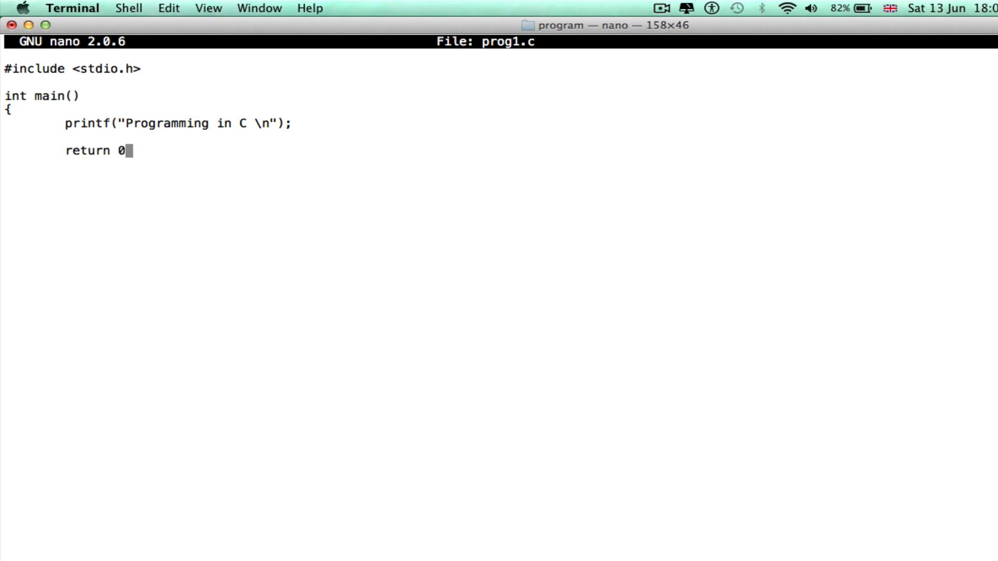
text(;)
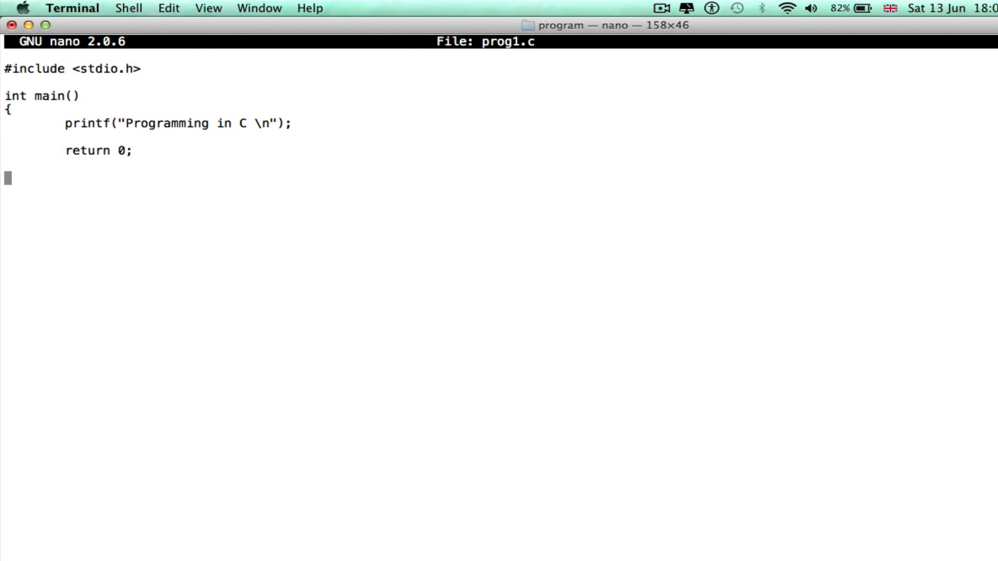
text(})
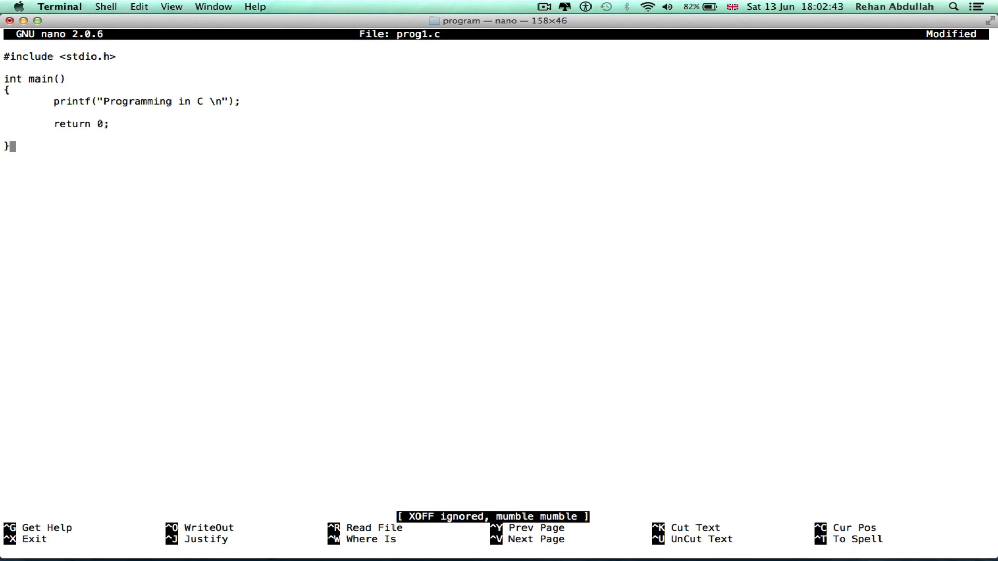
mouse_move(394, 451)
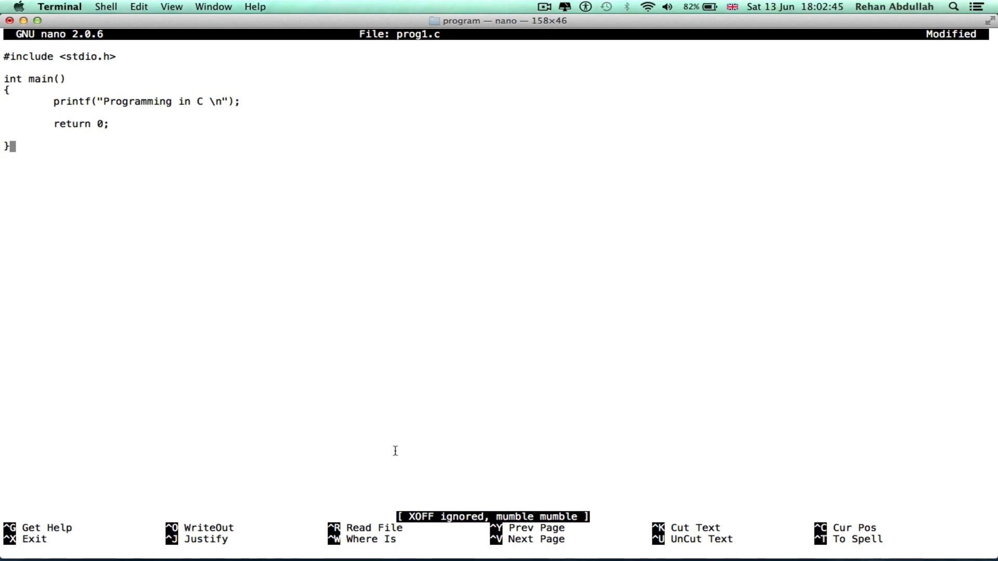
Exit nano with Ctrl+X, answering the save-changes prompt.
key(ctrl+x)
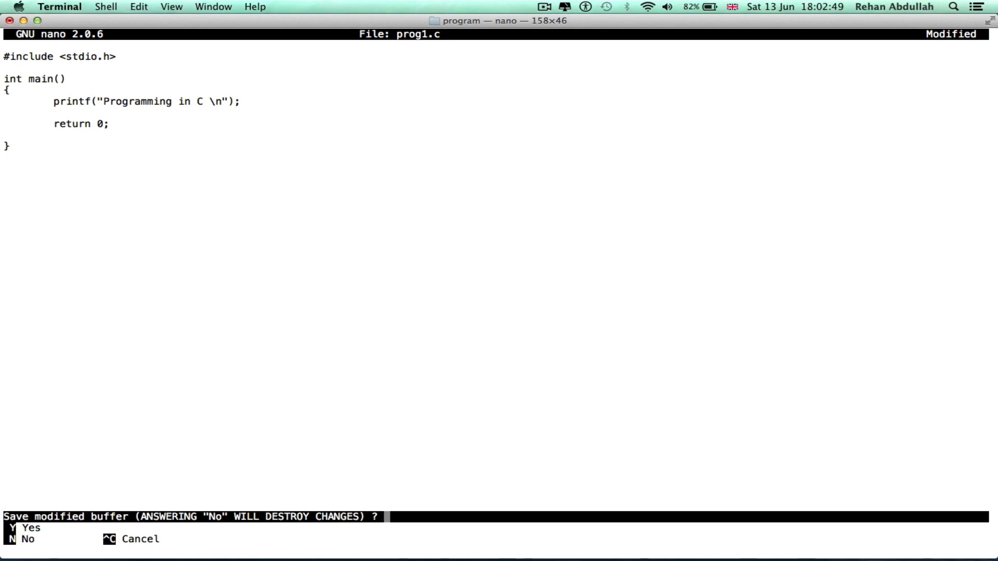
key(n)
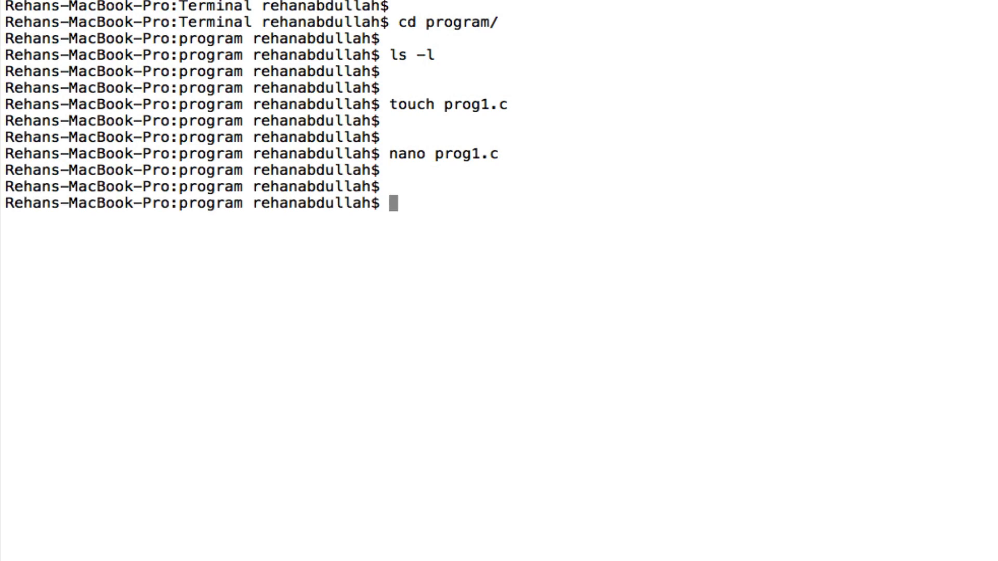
Print prog1.c with cat to check the saved C source.
text(cat prog1.c)
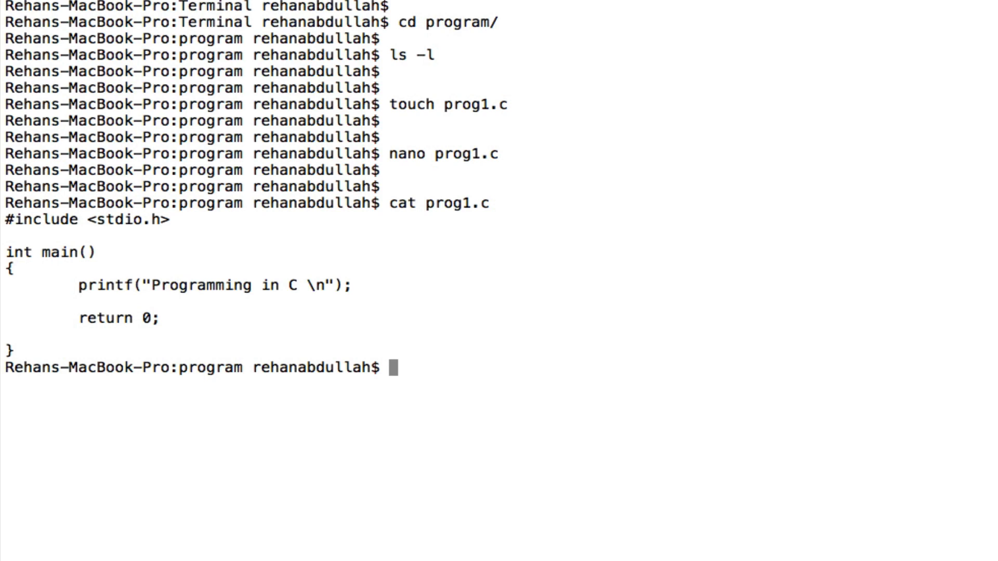
key(enter)
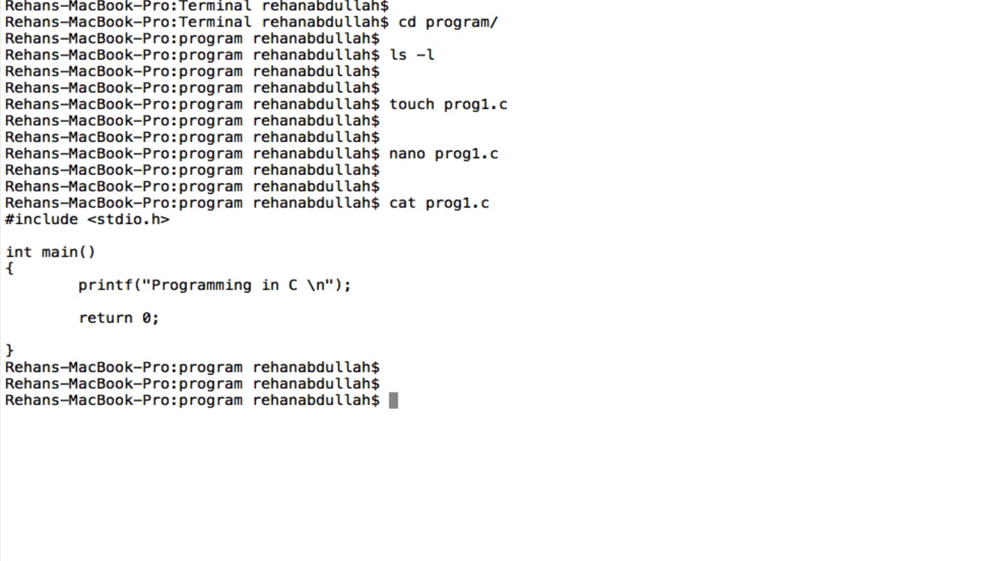
text(g)
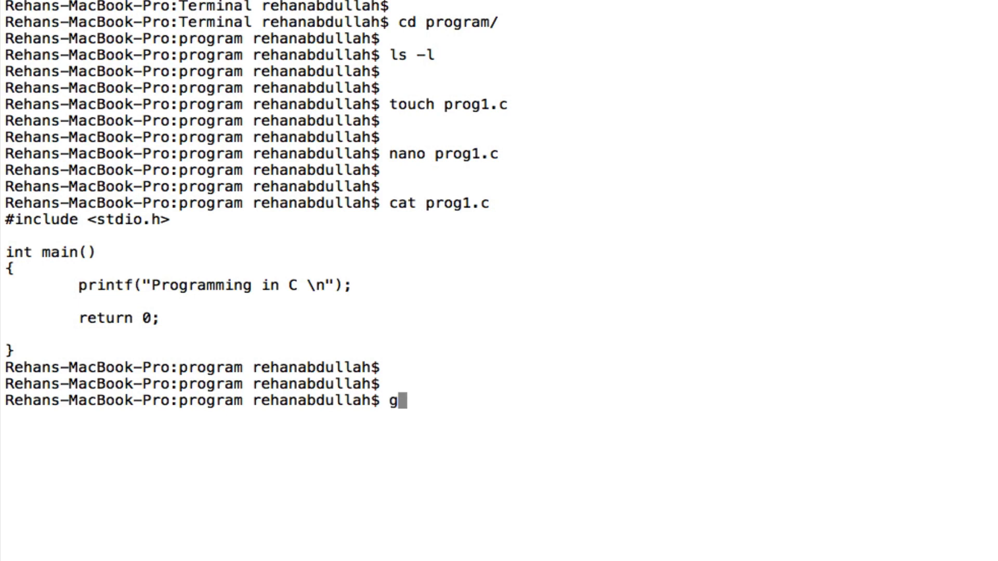
Compile prog1.c with 'gcc prog1.c -o prog1' and type ./prog1 at the prompt.
text(cc prog1.c)
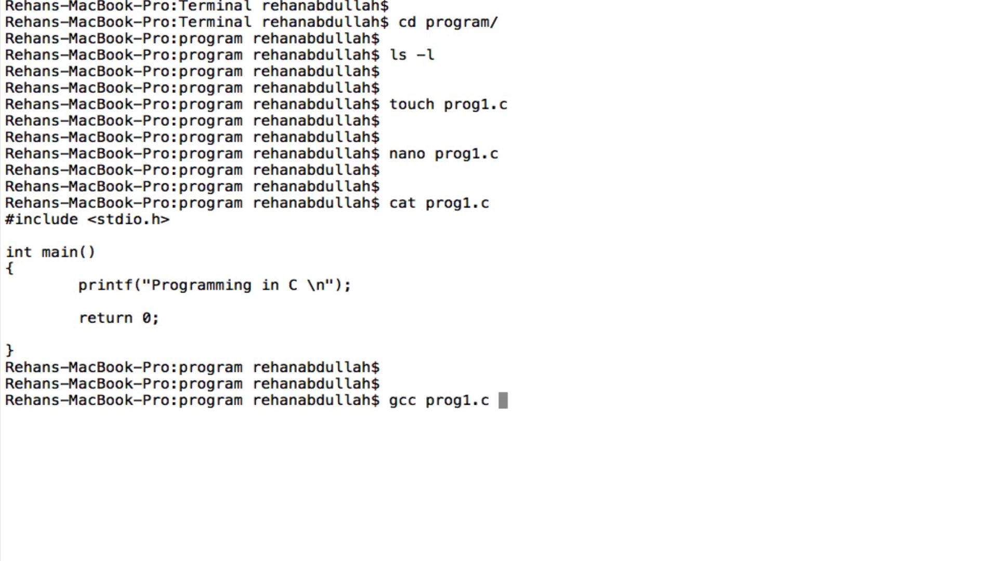
text(-)
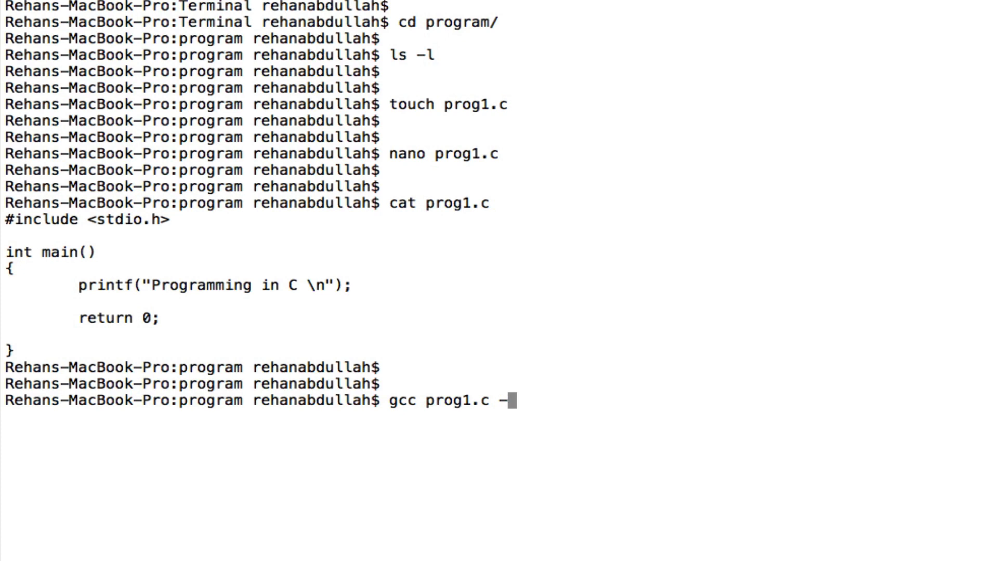
text(o prog1.c)
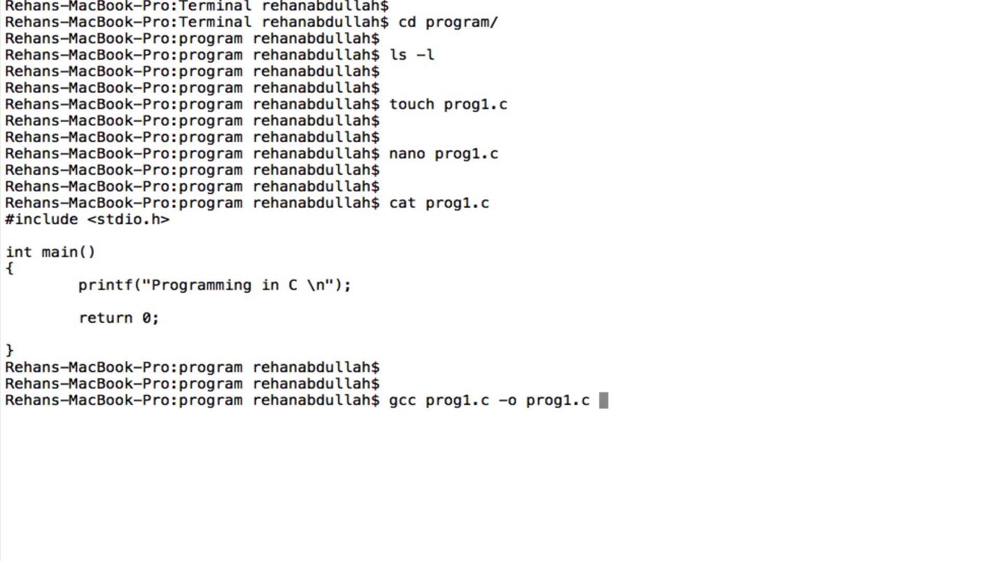
key(BackSpace)
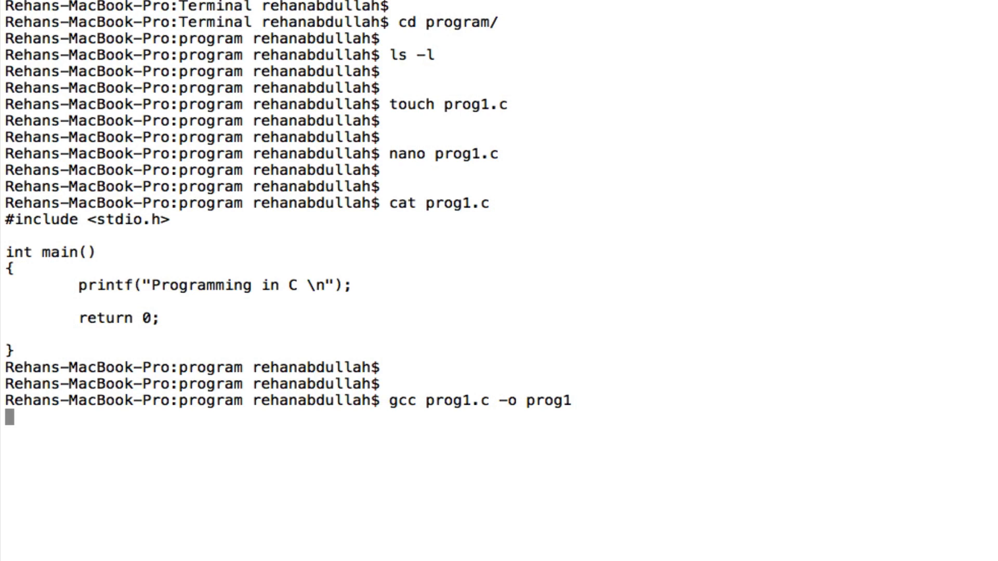
key(Return)
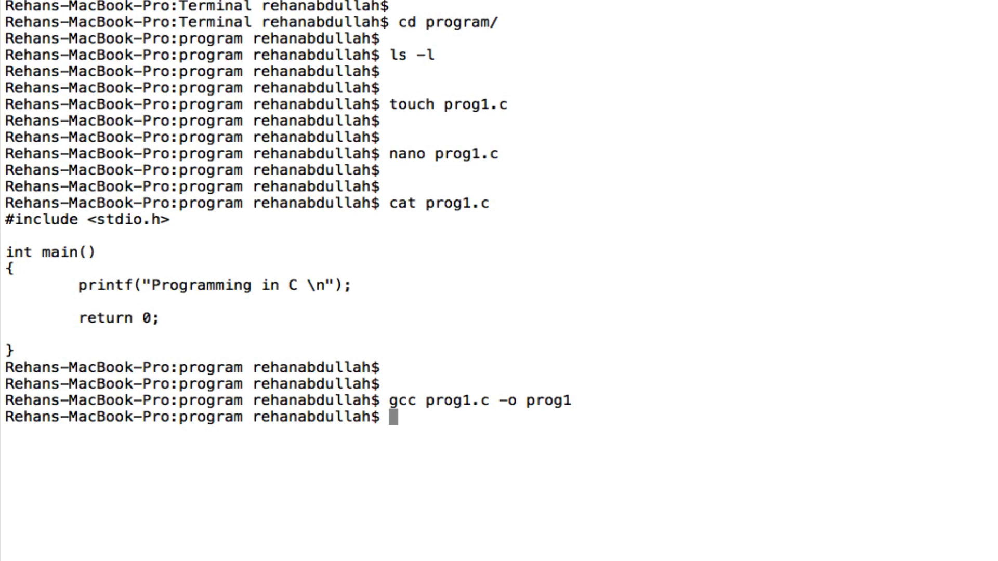
text(./prog1)
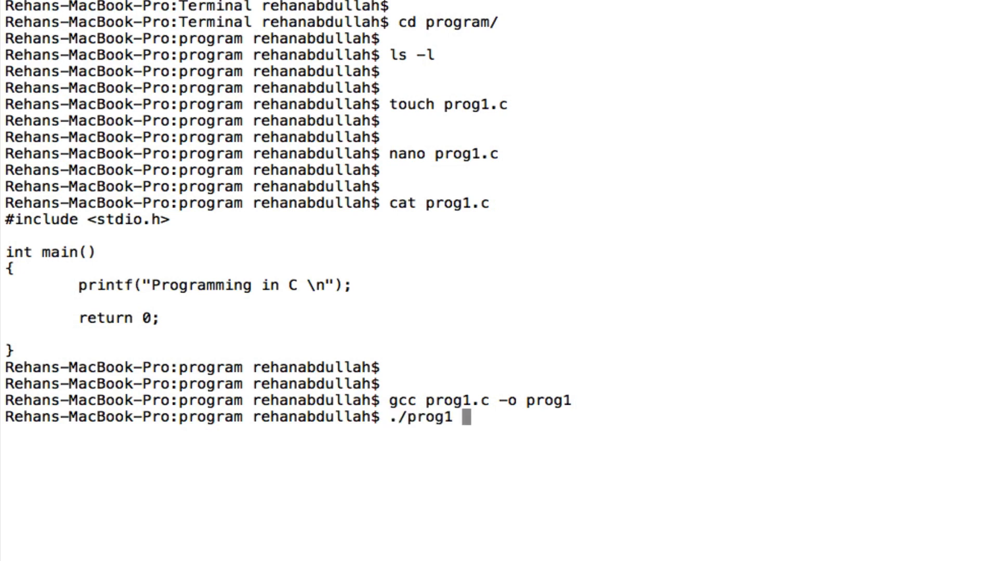